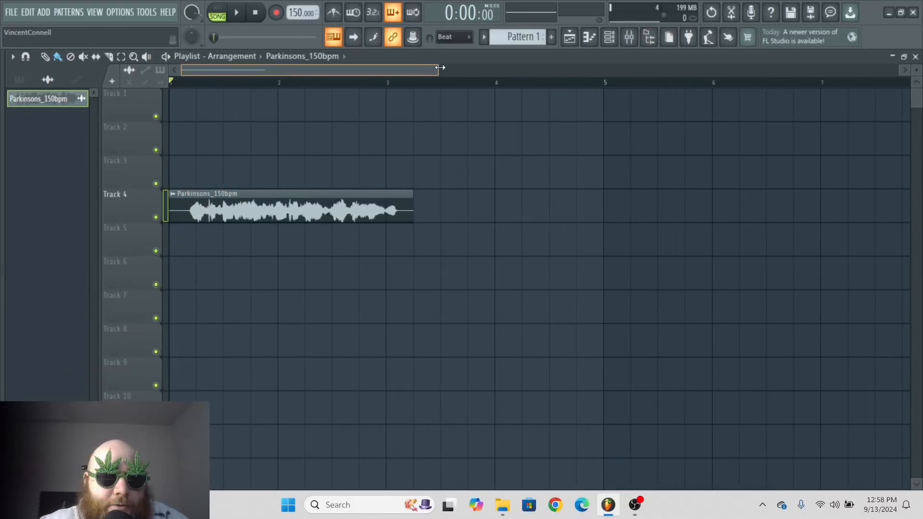
# Step: Create a Band 7 frequency automation clip from Fruity Parametric EQ 2 and bring up the Channel rack
pyautogui.click(236, 11)
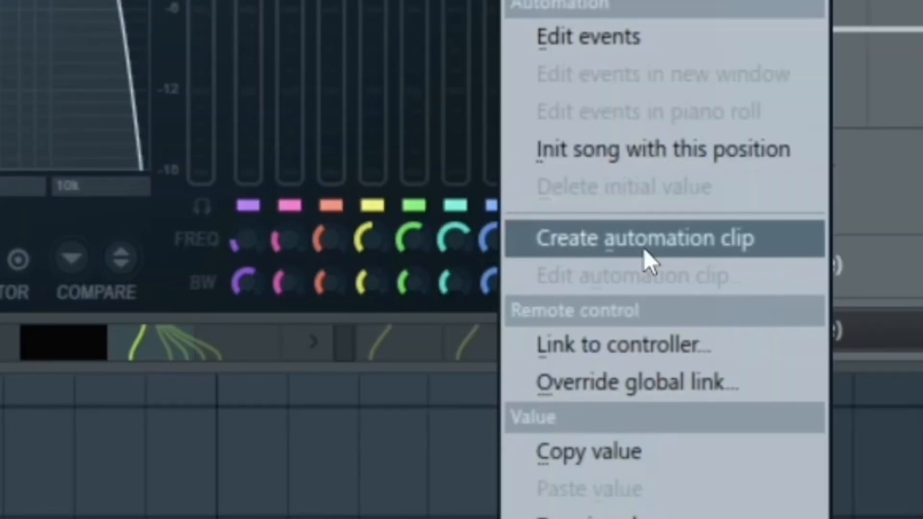
pyautogui.click(644, 237)
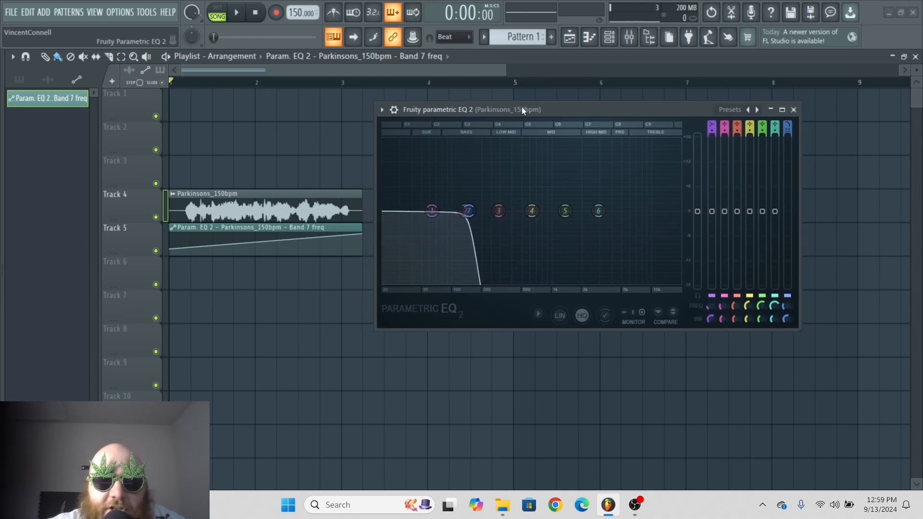
pyautogui.click(236, 12)
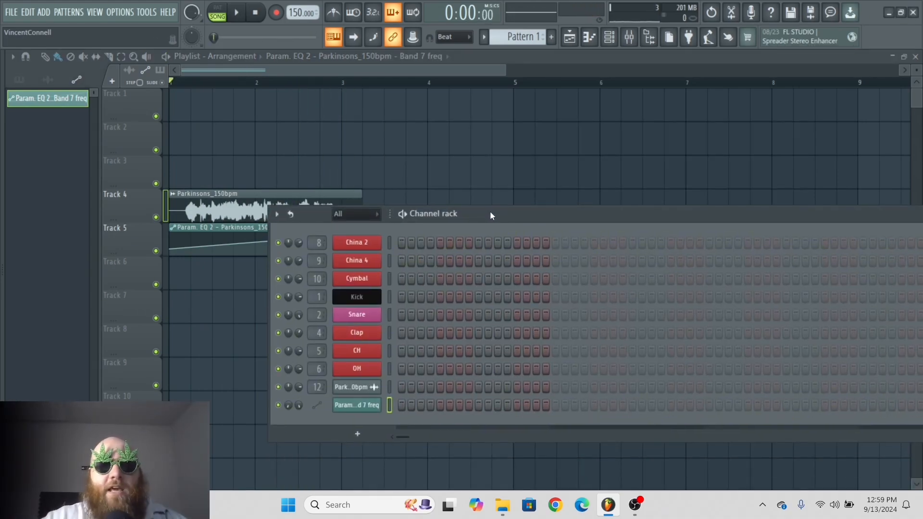
# Step: Insert Serum on a channel and automate its just-tweaked pitch bend via Tools > Last tweaked
pyautogui.rightClick(356, 242)
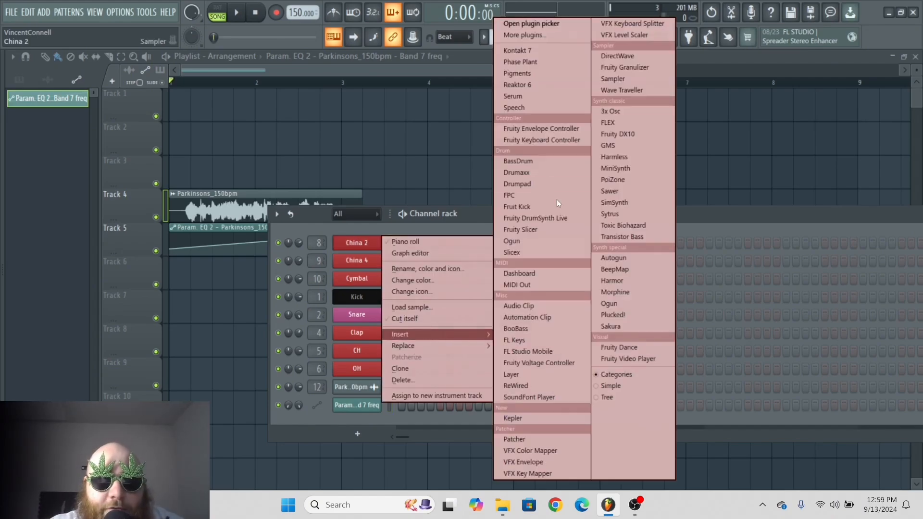
pyautogui.click(513, 96)
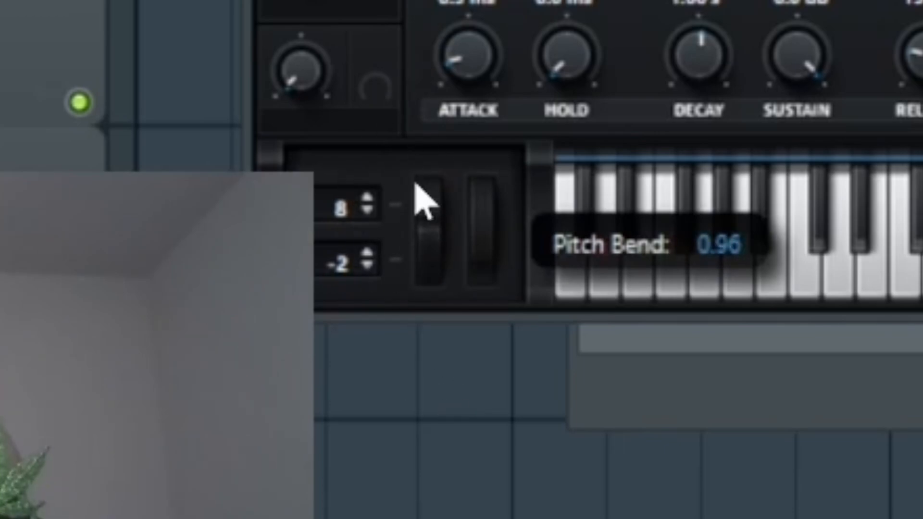
pyautogui.click(394, 35)
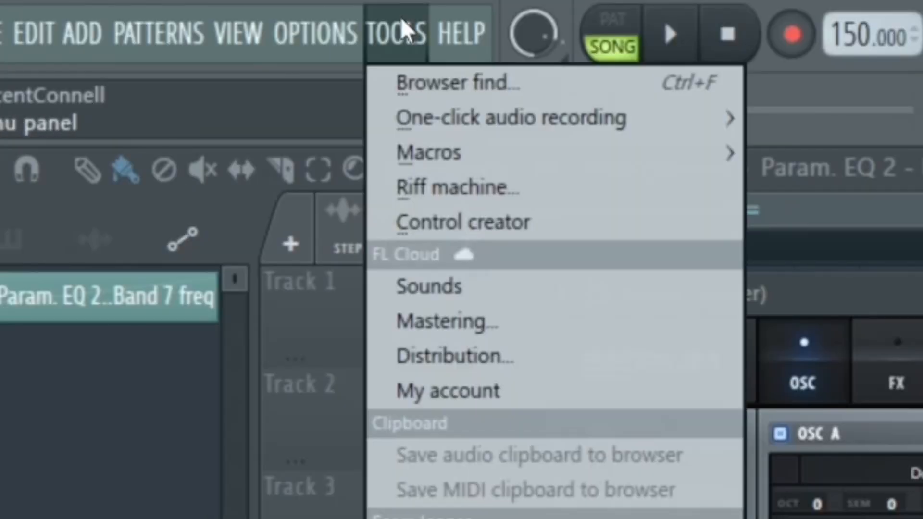
pyautogui.click(270, 262)
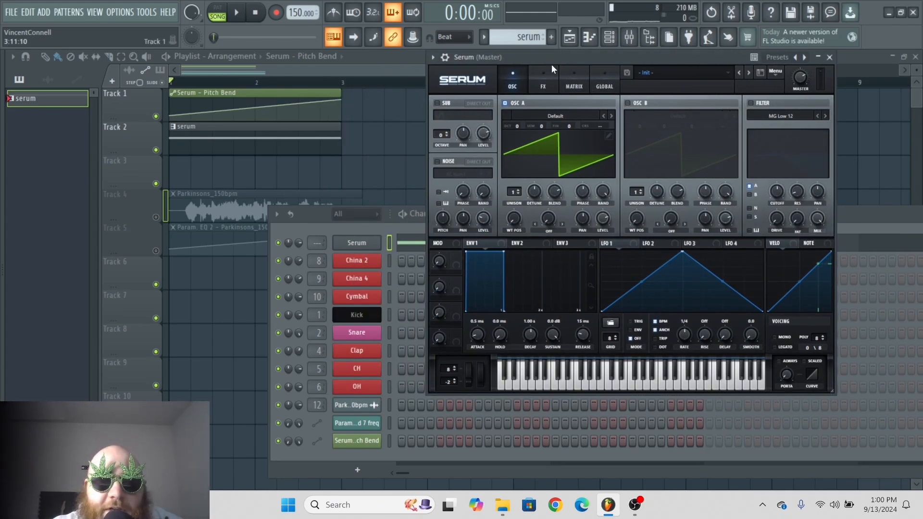
pyautogui.click(828, 57)
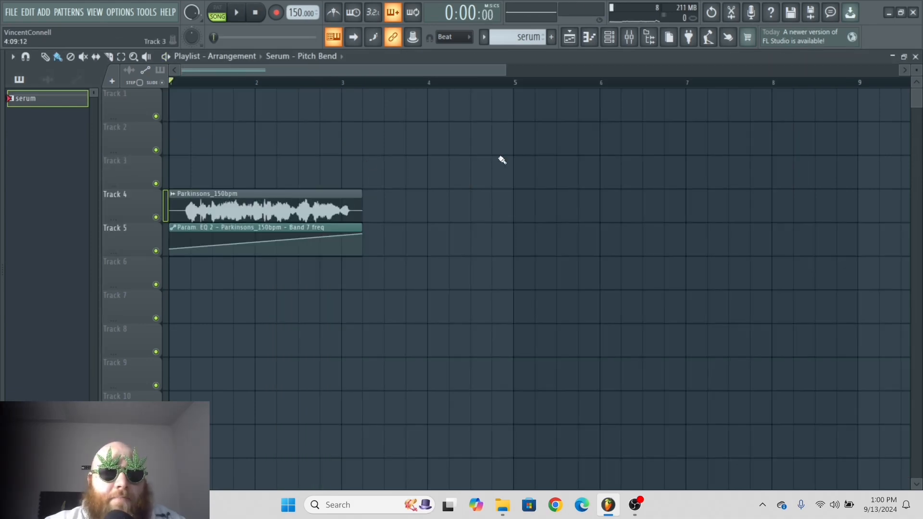
pyautogui.moveTo(452, 224)
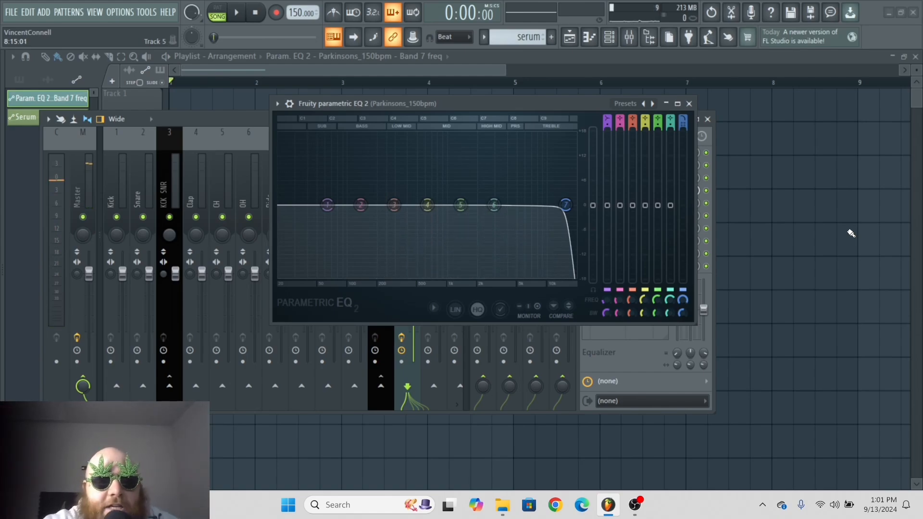
# Step: Delete the Param. EQ 2 Band 7 freq entry under the project's Initialized controls, then stop playback
pyautogui.click(689, 104)
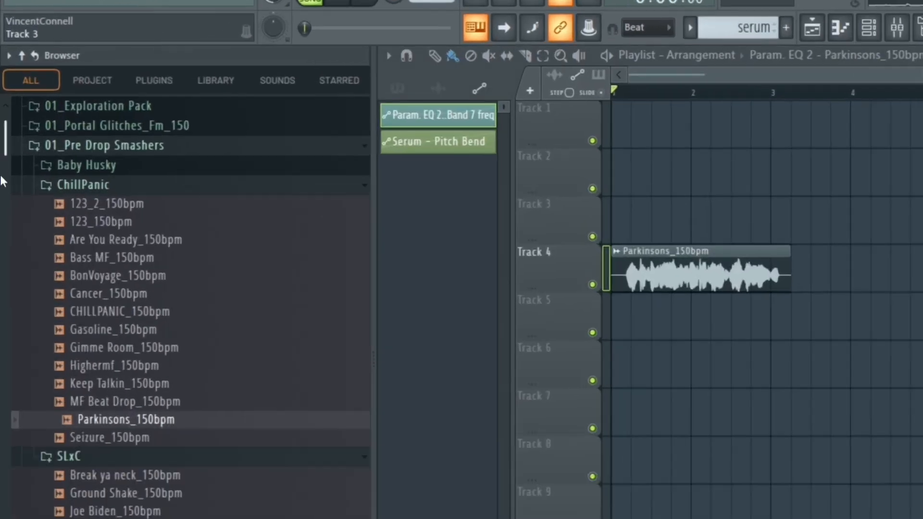
pyautogui.click(93, 79)
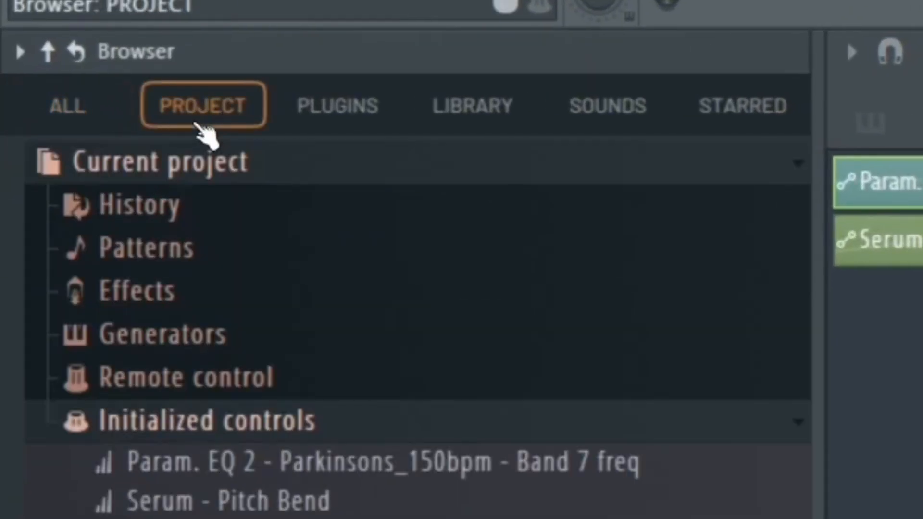
pyautogui.scroll(-3)
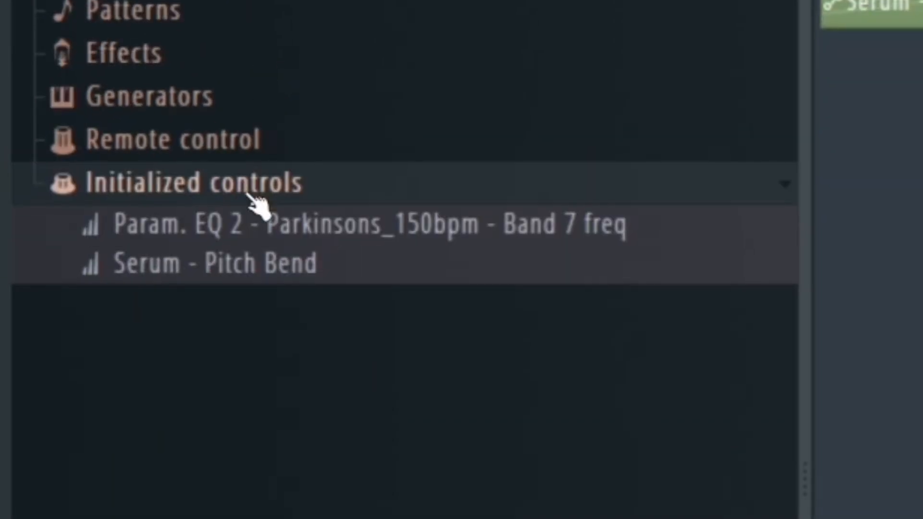
pyautogui.moveTo(439, 262)
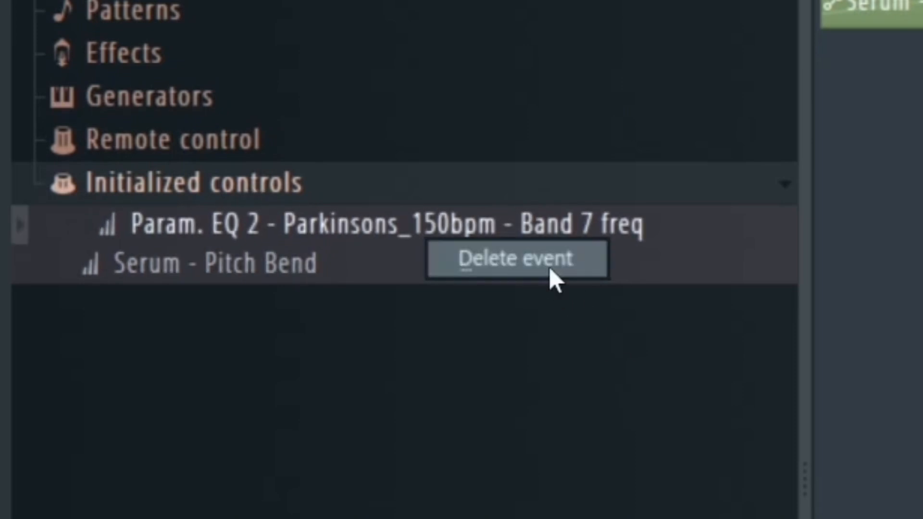
pyautogui.click(517, 259)
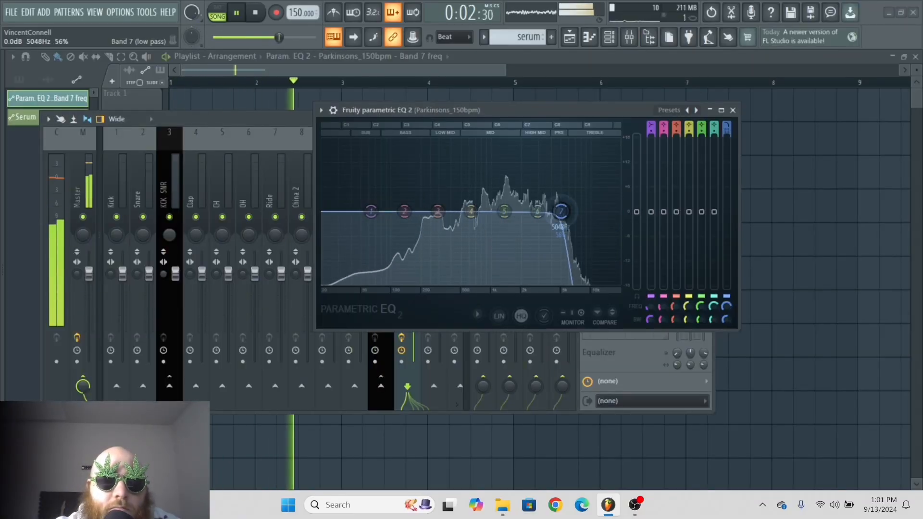
pyautogui.click(255, 11)
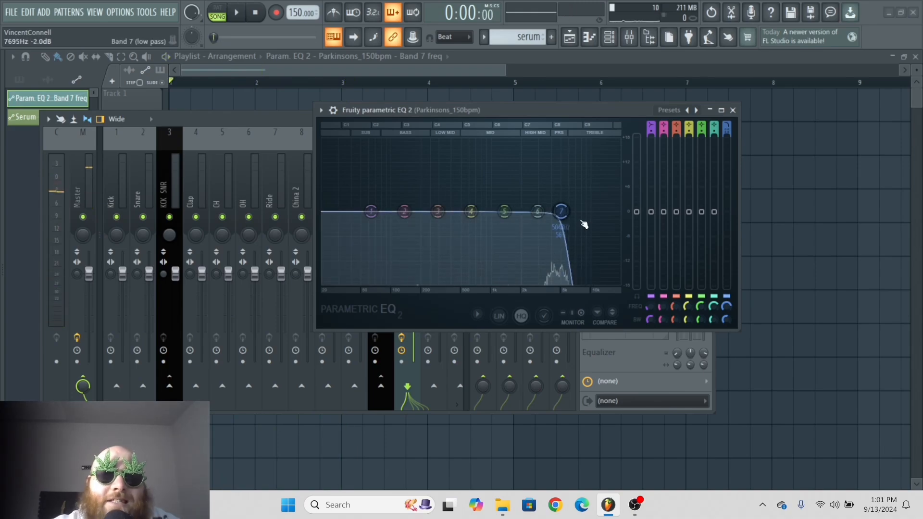
# Step: Create a new Band 7 frequency automation clip, toggling its LFO shaping on and back off
pyautogui.rightClick(560, 210)
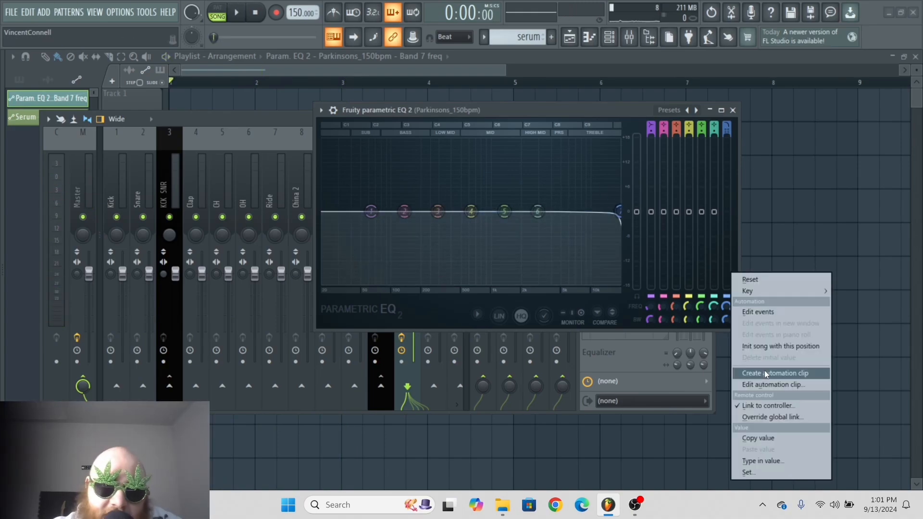
pyautogui.click(775, 373)
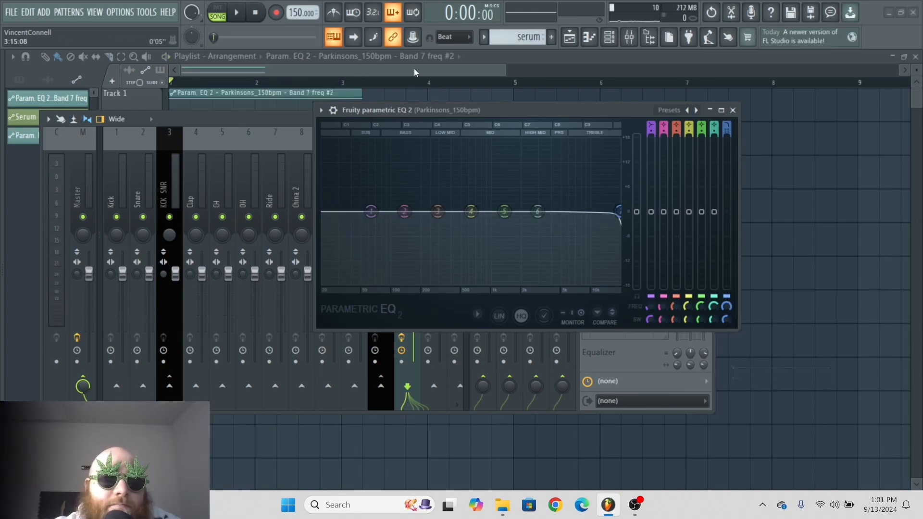
pyautogui.click(733, 110)
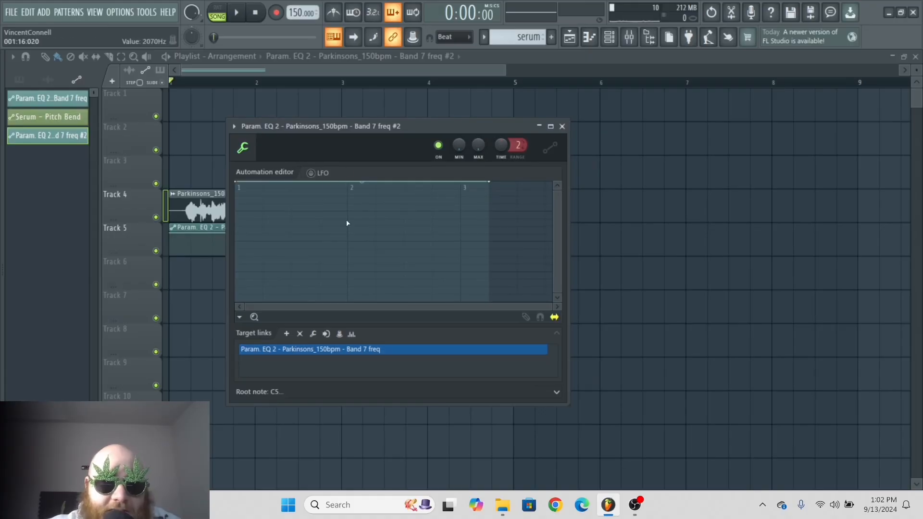
pyautogui.click(311, 172)
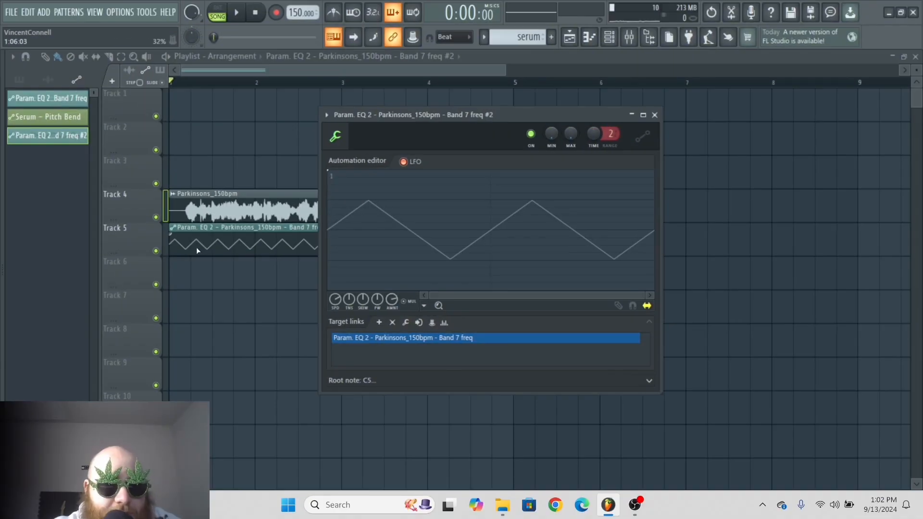
pyautogui.click(236, 12)
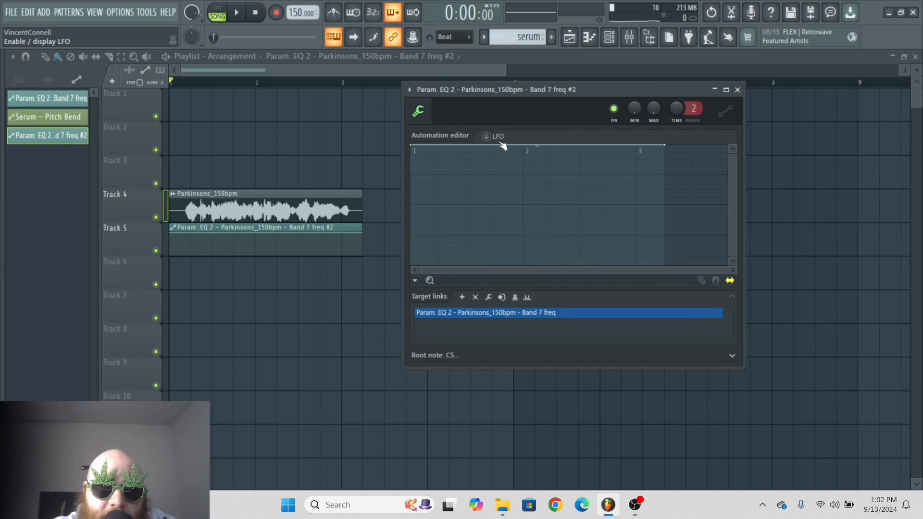
# Step: Load CHIME_FX_riser_super_mario_thick from the Dubstep pack's FX > RISERS and route it to an EQ'd mixer insert
pyautogui.click(737, 89)
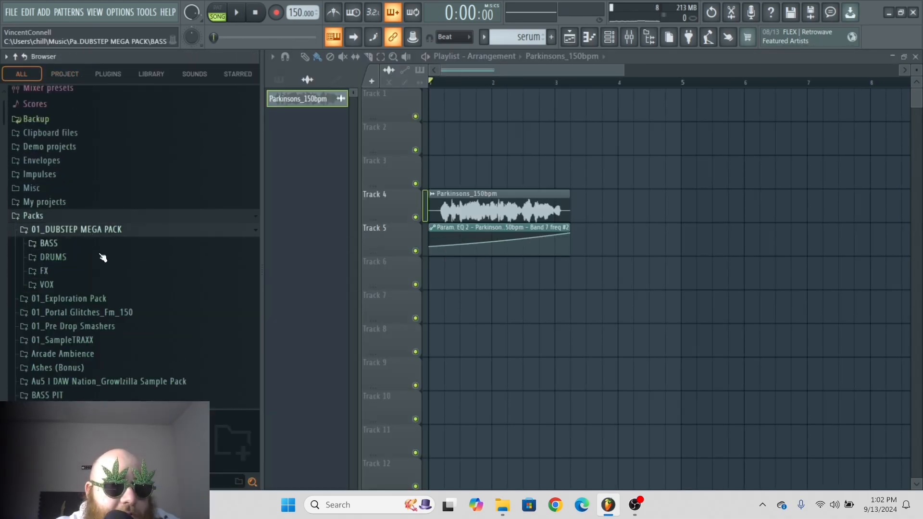
pyautogui.click(45, 270)
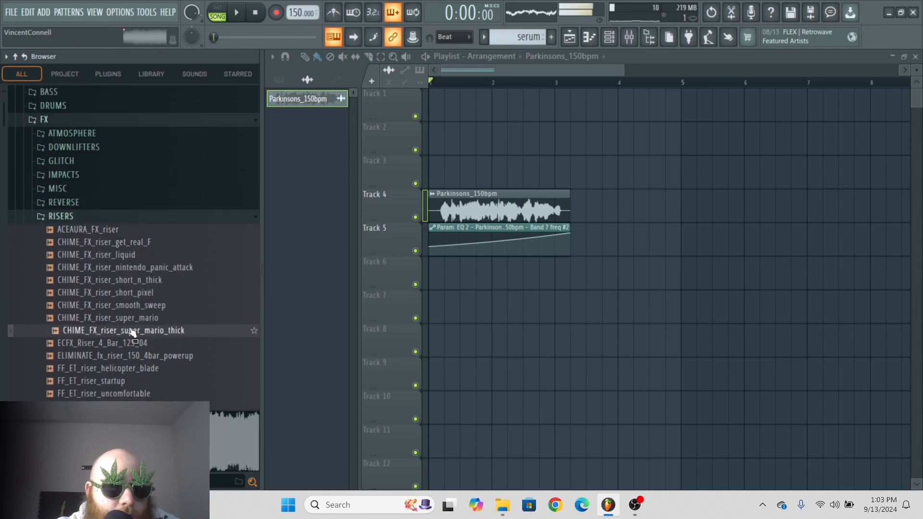
pyautogui.doubleClick(123, 330)
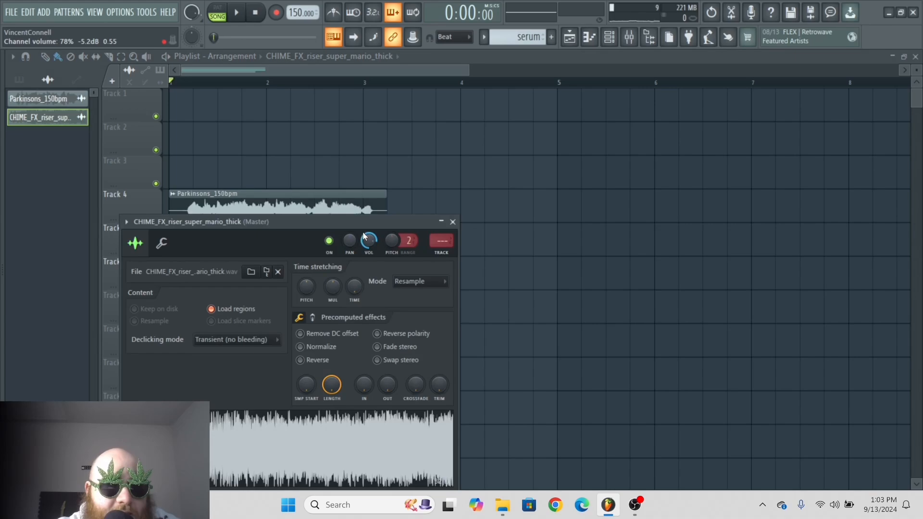
pyautogui.click(451, 221)
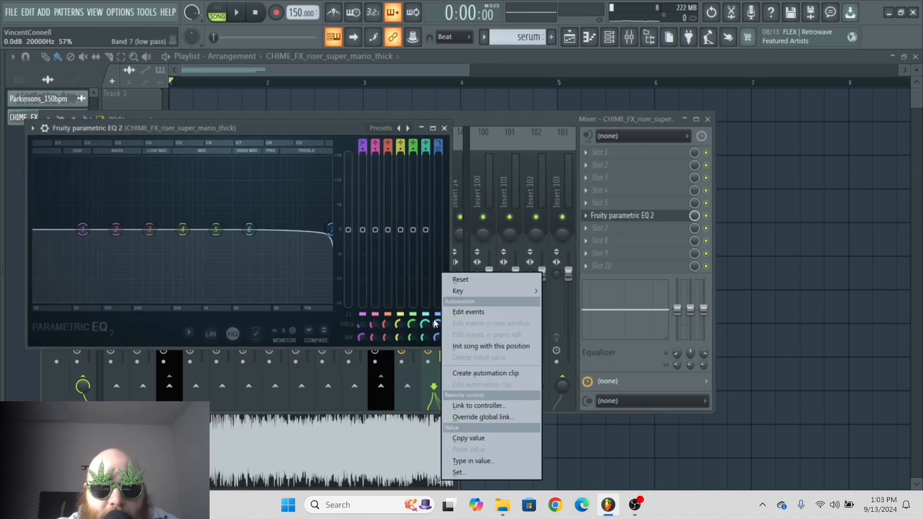
# Step: Automate the riser EQ's Band 7 frequency and copy the vocal EQ clip's state via Articulator tools
pyautogui.click(484, 373)
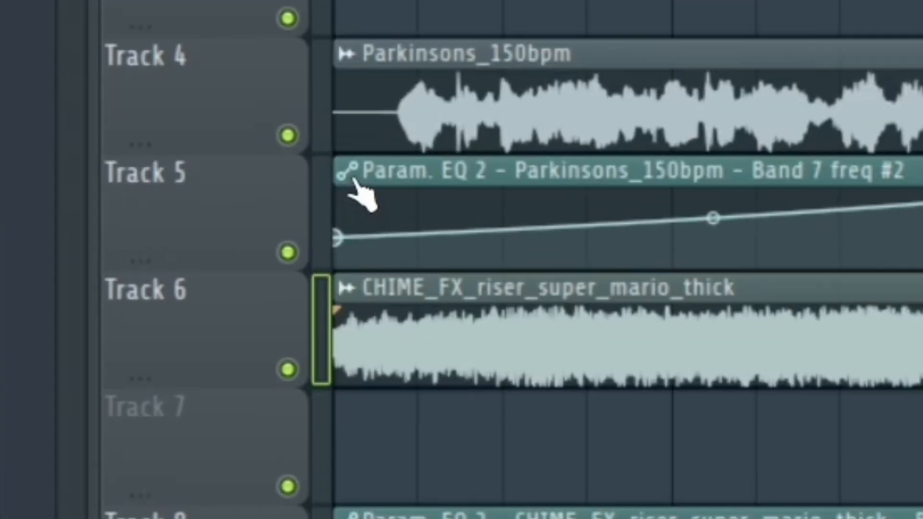
pyautogui.rightClick(358, 177)
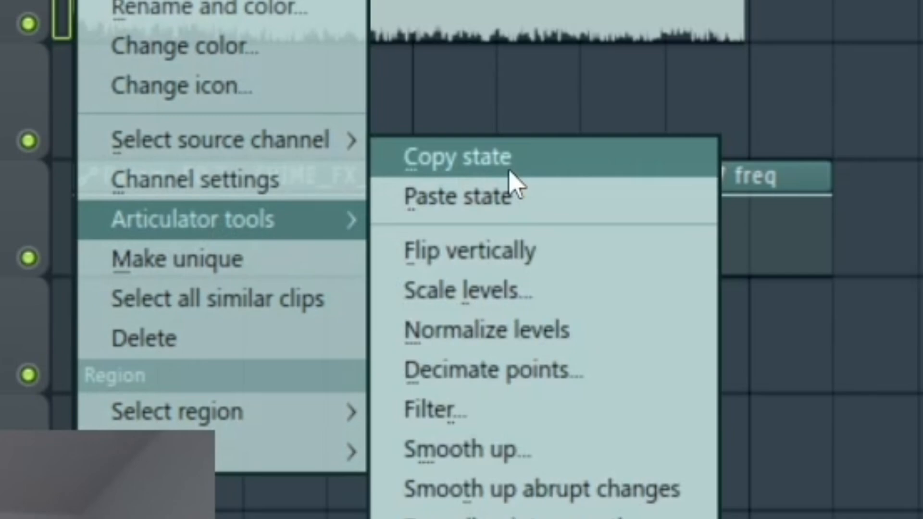
pyautogui.click(456, 156)
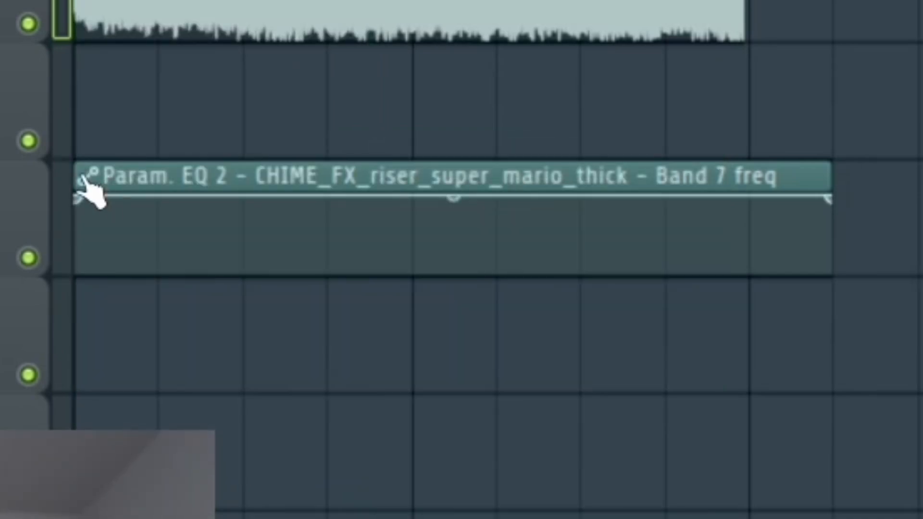
pyautogui.rightClick(92, 182)
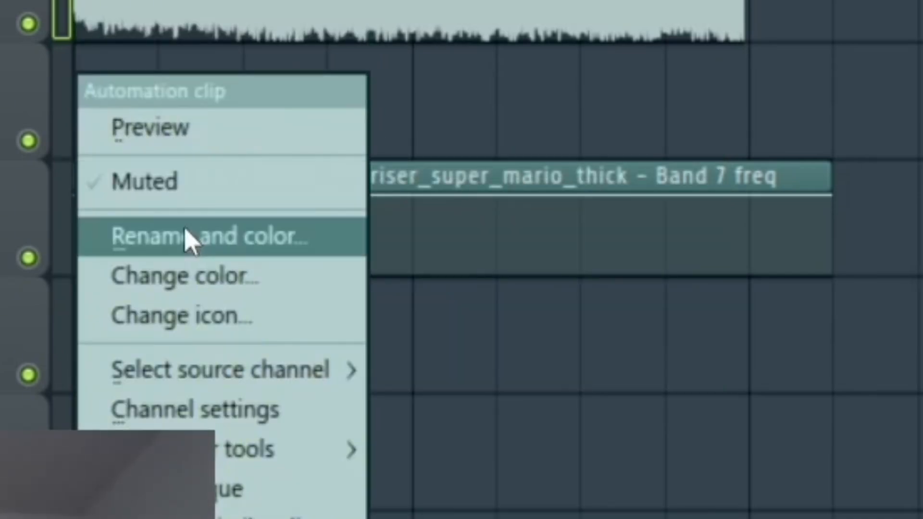
pyautogui.moveTo(253, 449)
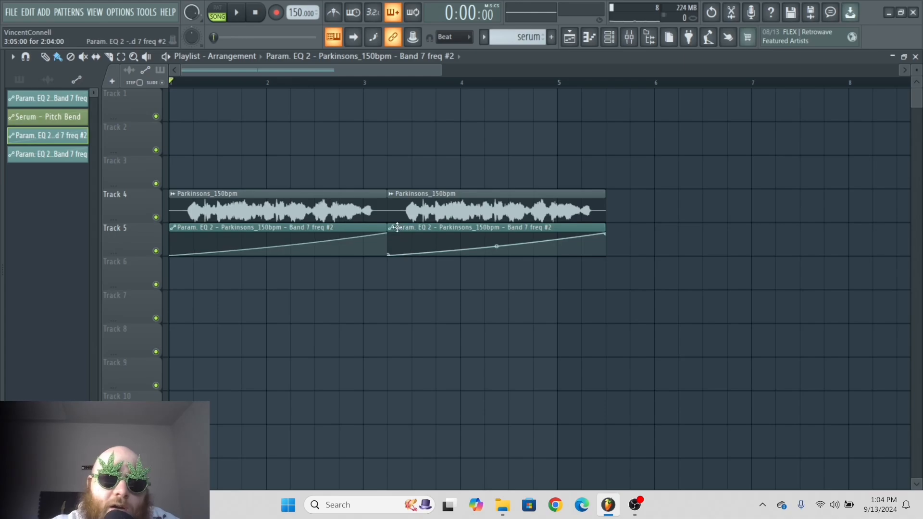
# Step: Make the second Track 5 automation clip unique so it becomes Band 7 freq #3
pyautogui.rightClick(396, 229)
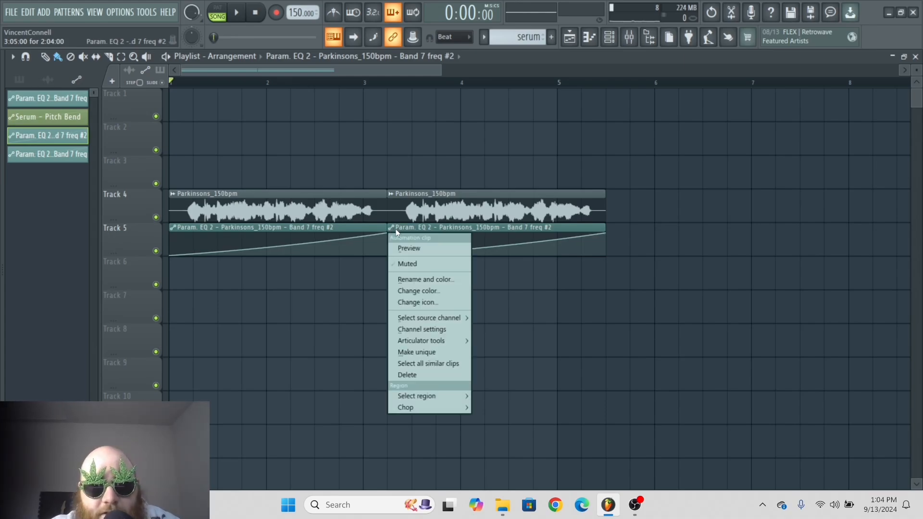
pyautogui.click(417, 352)
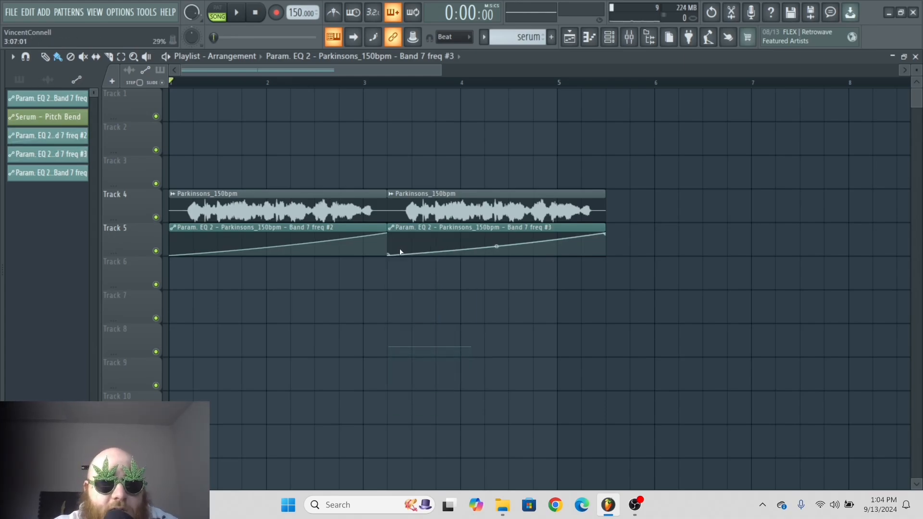